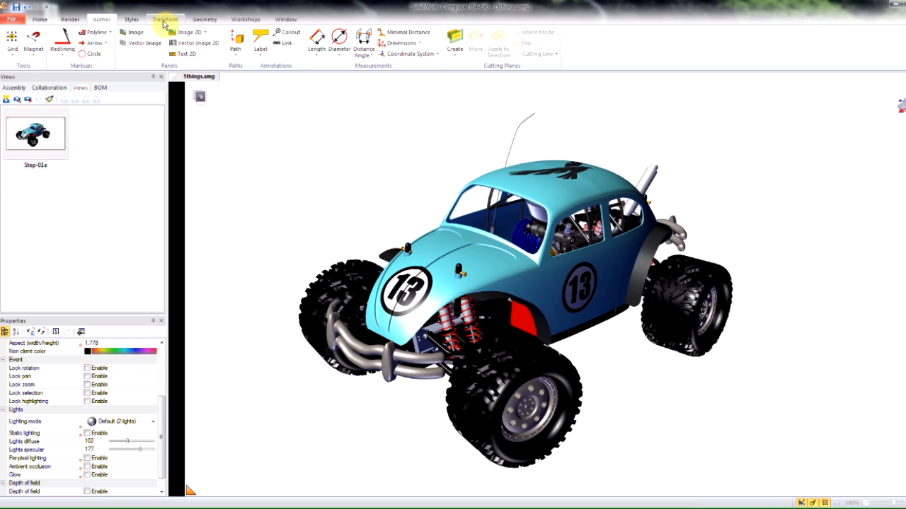
Step: Snap 1505_Antena, Body Support Post and 1001_Bug_Shell_adv_mod onto a magnetic line above the truck
click(165, 19)
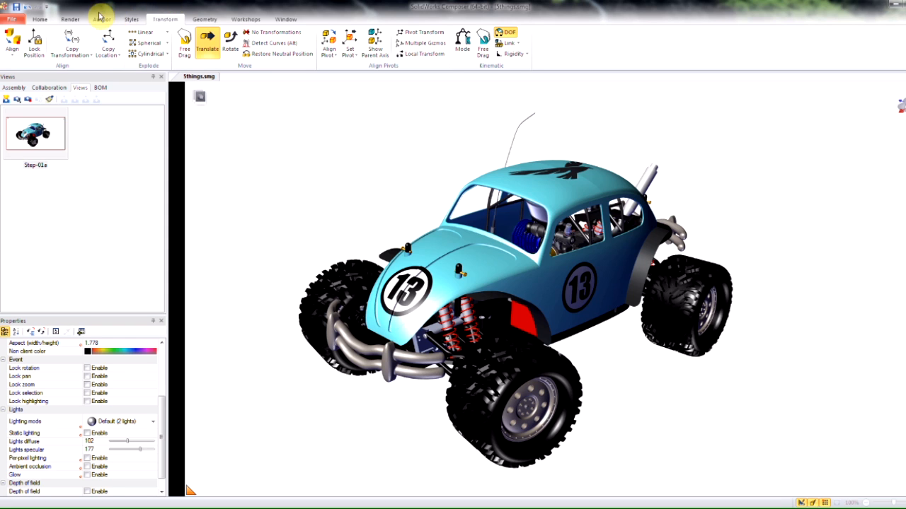
click(101, 19)
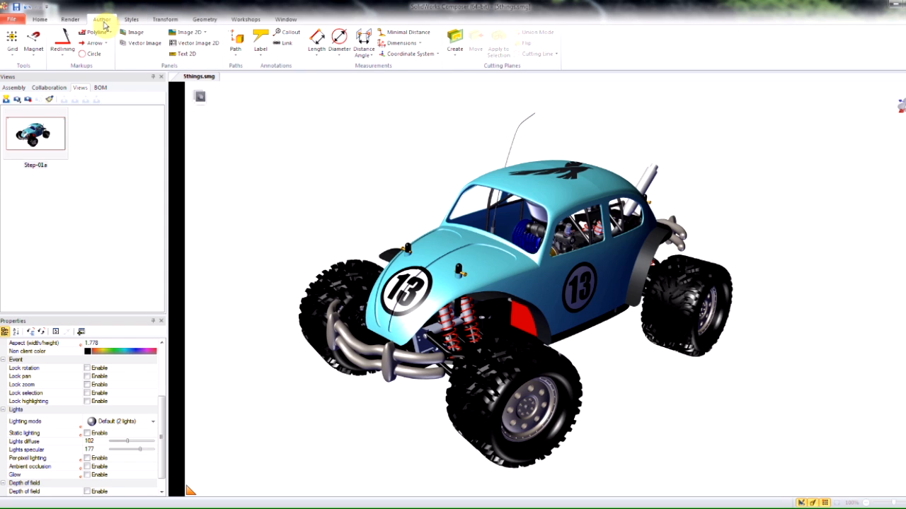
mouse_move(475, 38)
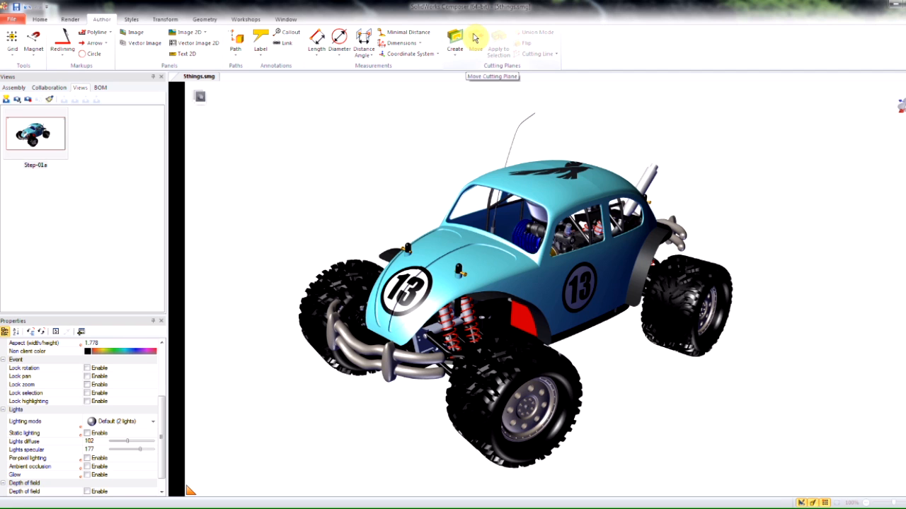
mouse_move(24, 44)
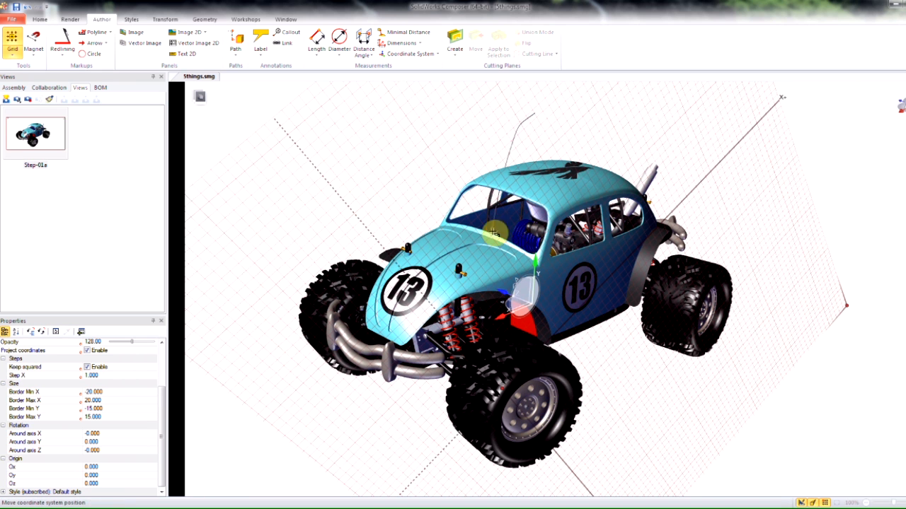
mouse_move(796, 230)
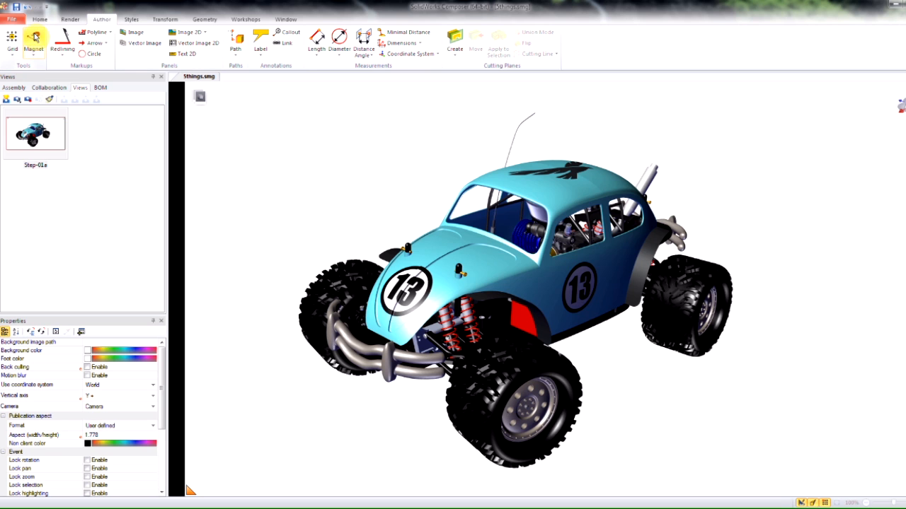
click(33, 42)
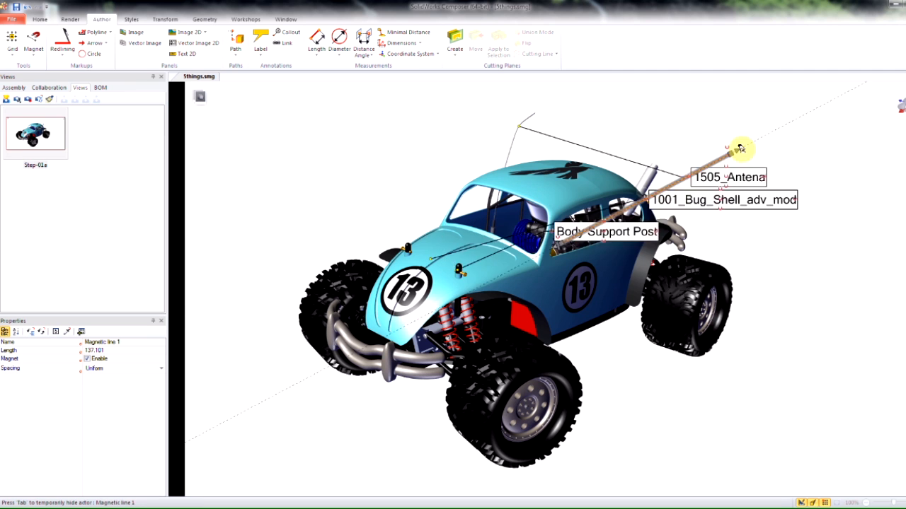
drag(739, 148, 347, 142)
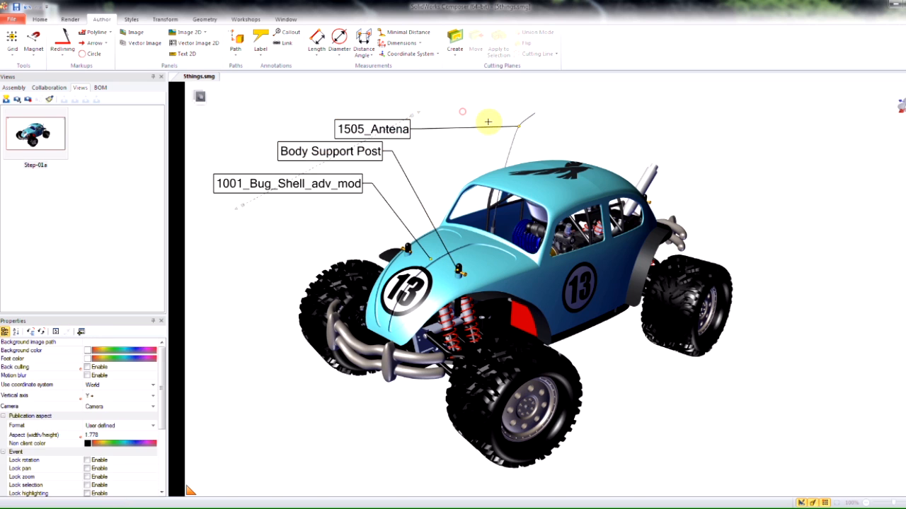
mouse_move(348, 205)
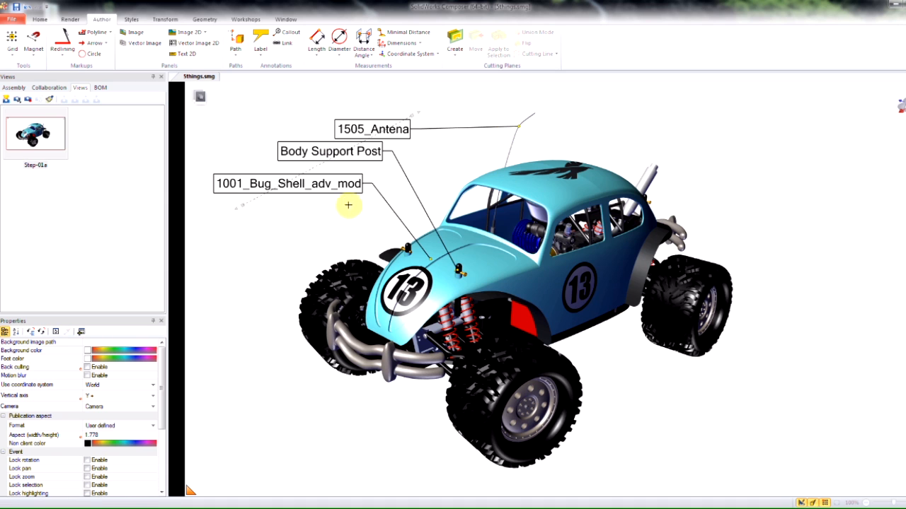
mouse_move(322, 183)
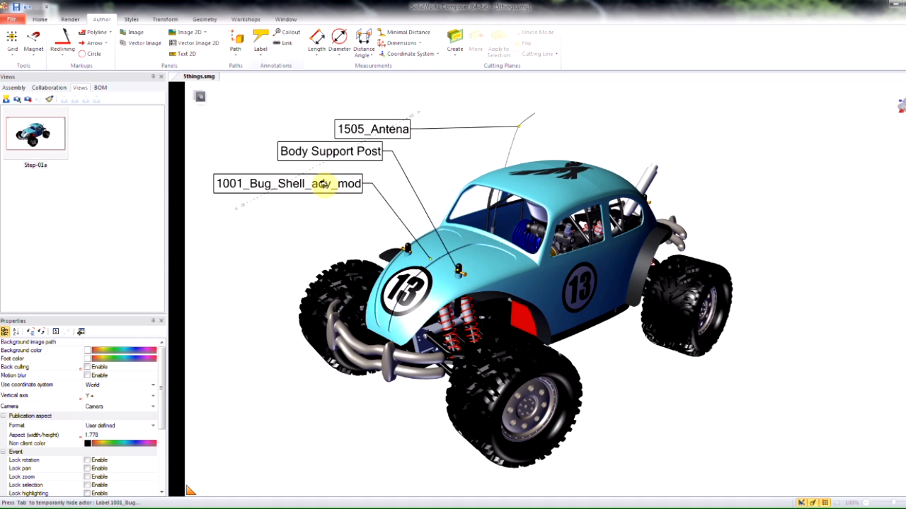
Step: Unsubscribe the 1001_Bug_Shell_adv_mod label from the Demo Test style
click(287, 183)
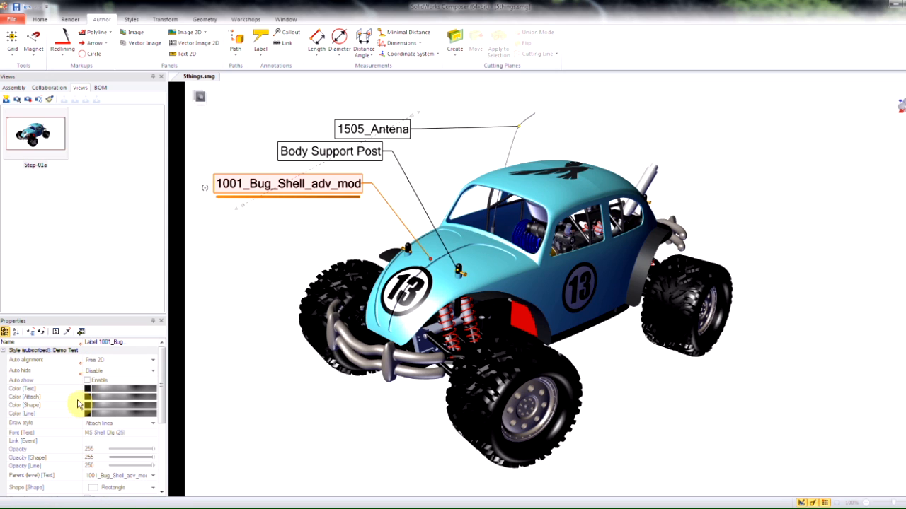
mouse_move(119, 126)
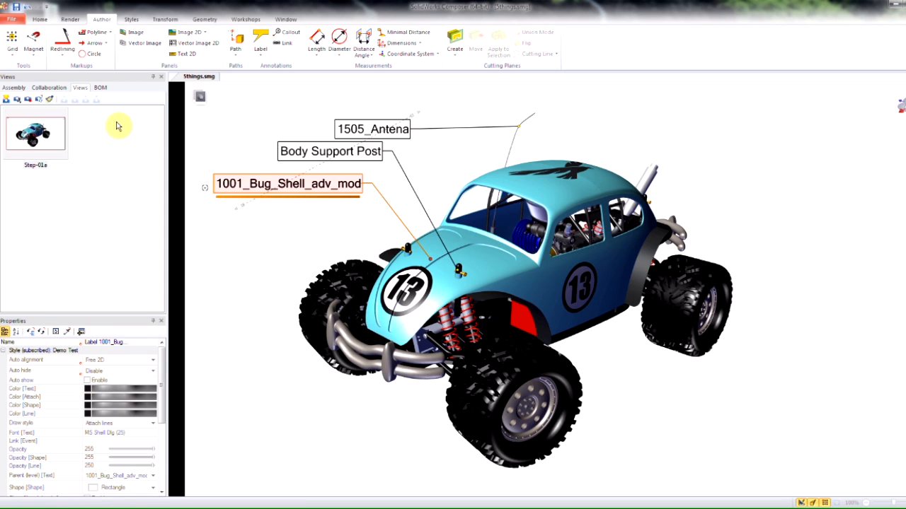
mouse_move(119, 131)
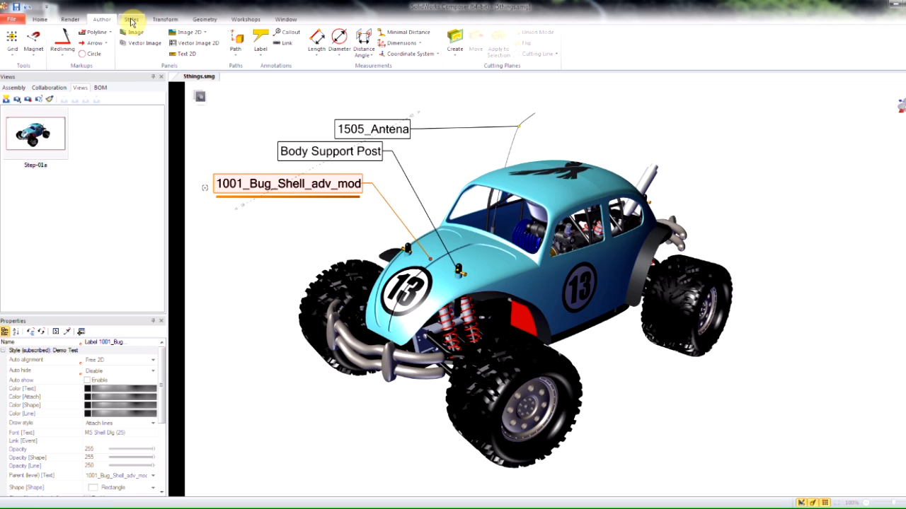
click(131, 19)
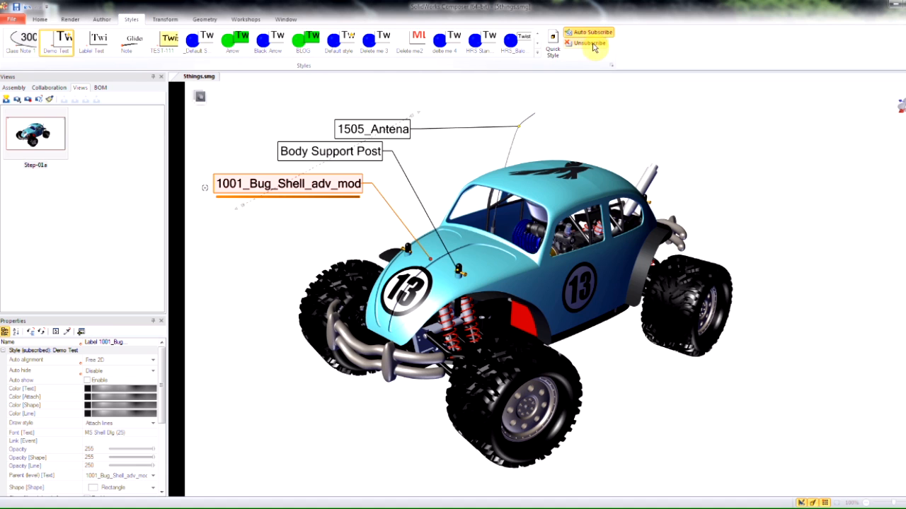
click(102, 19)
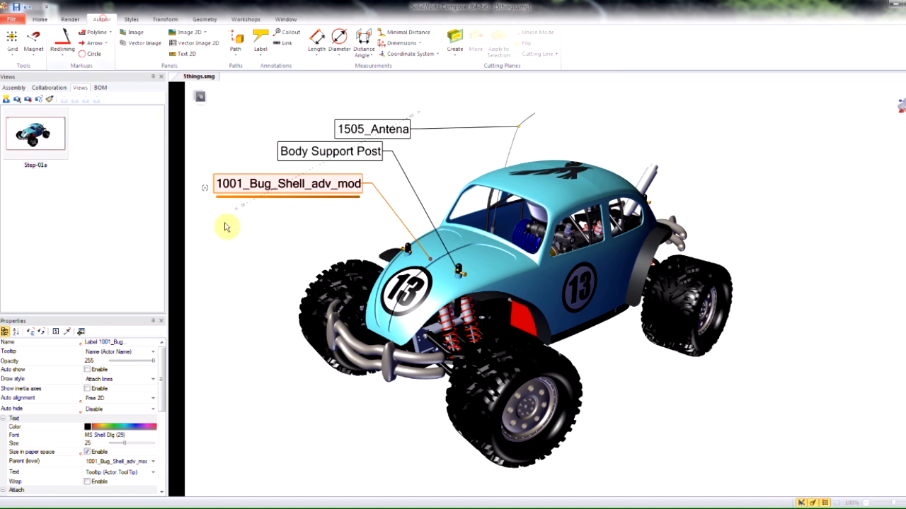
mouse_move(269, 244)
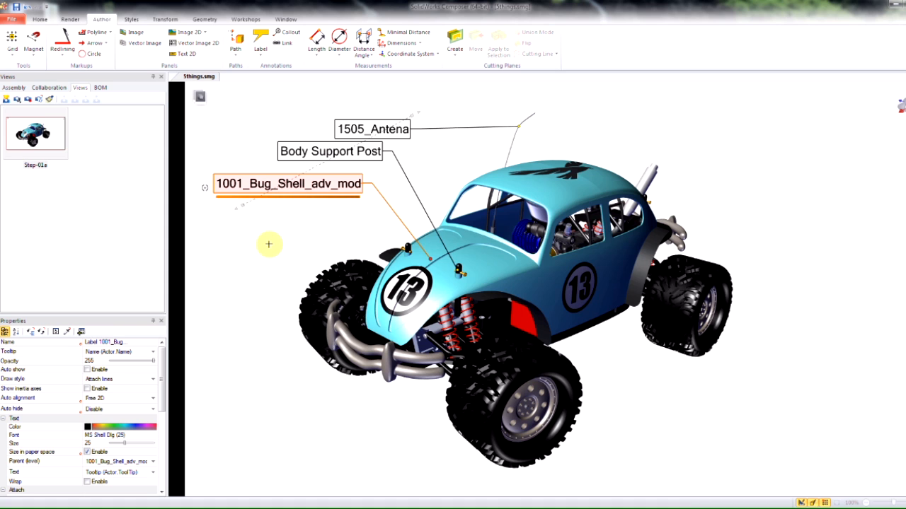
mouse_move(188, 269)
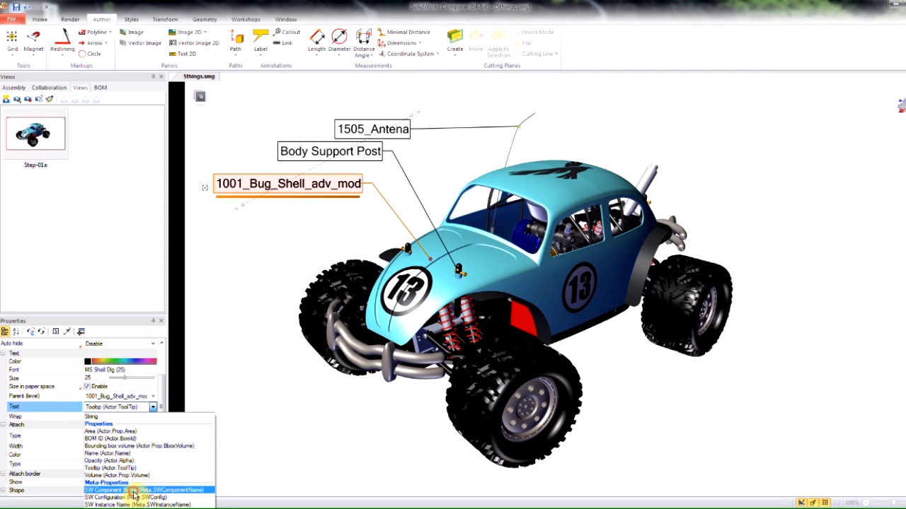
Step: Make the bug shell label display the custom string TEST
click(125, 497)
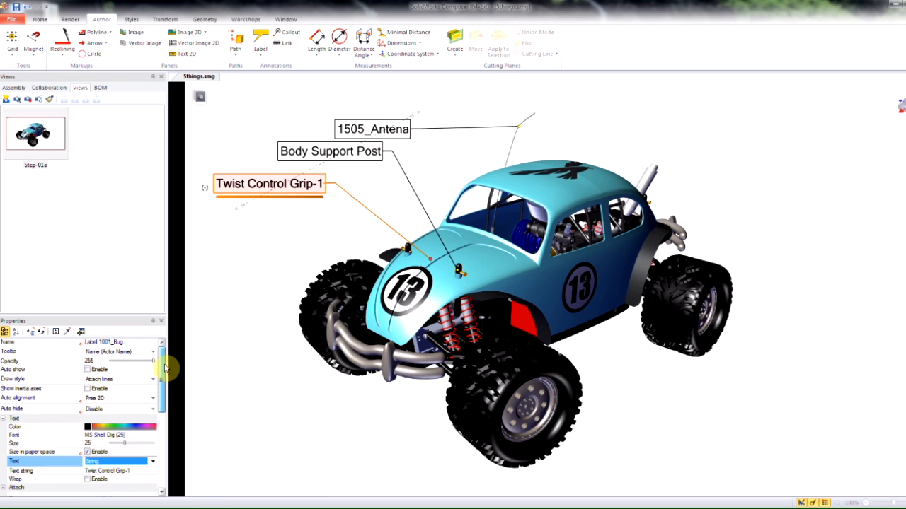
scroll(down, 3)
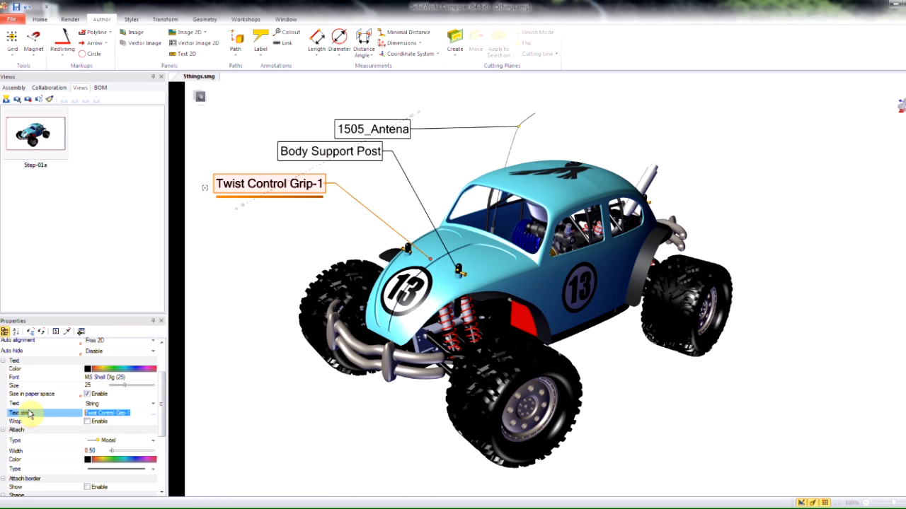
text(TEST)
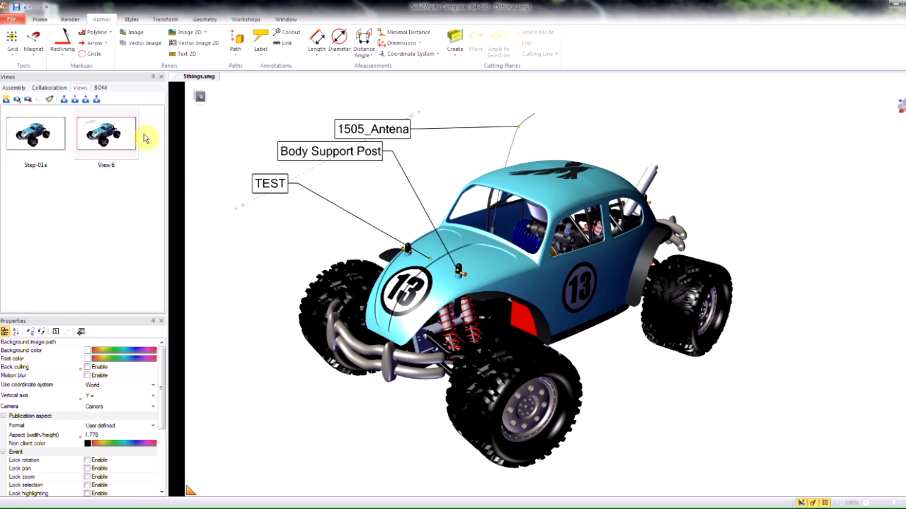
mouse_move(173, 170)
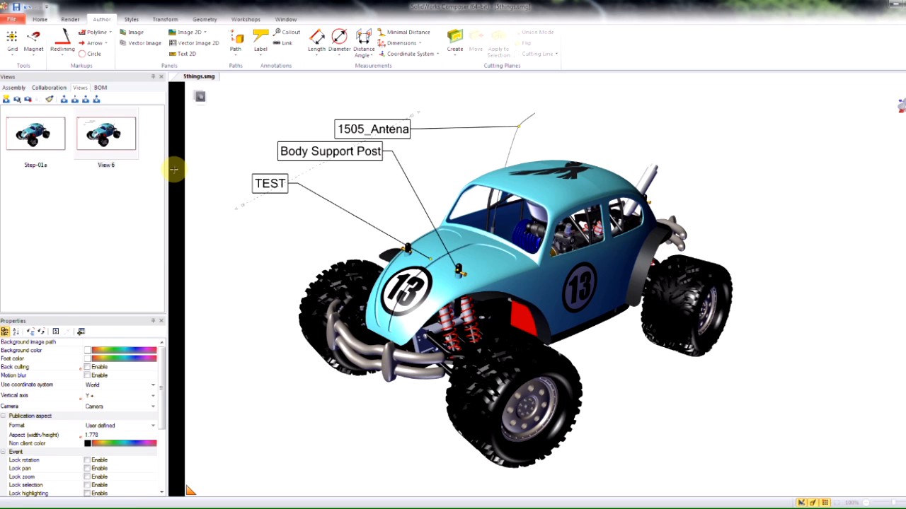
mouse_move(45, 68)
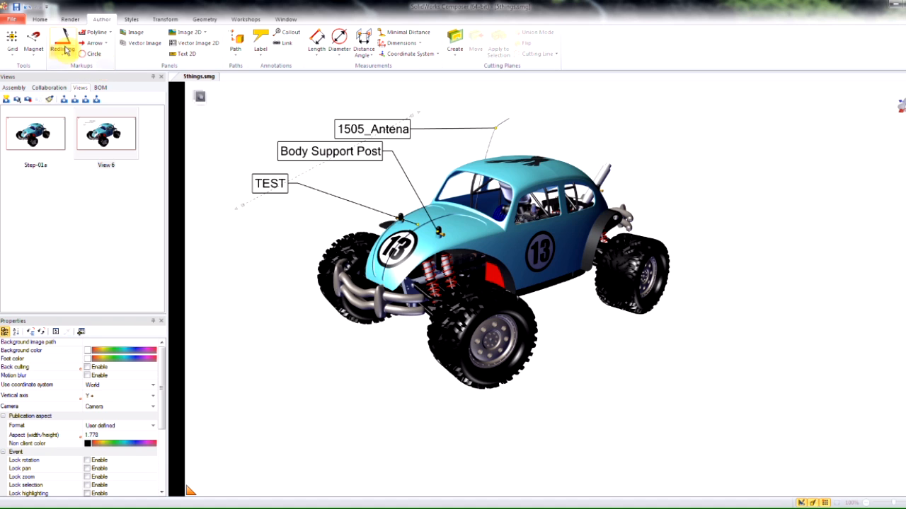
Step: Draw a green gradient highlight circle around the truck's front wheel
click(93, 54)
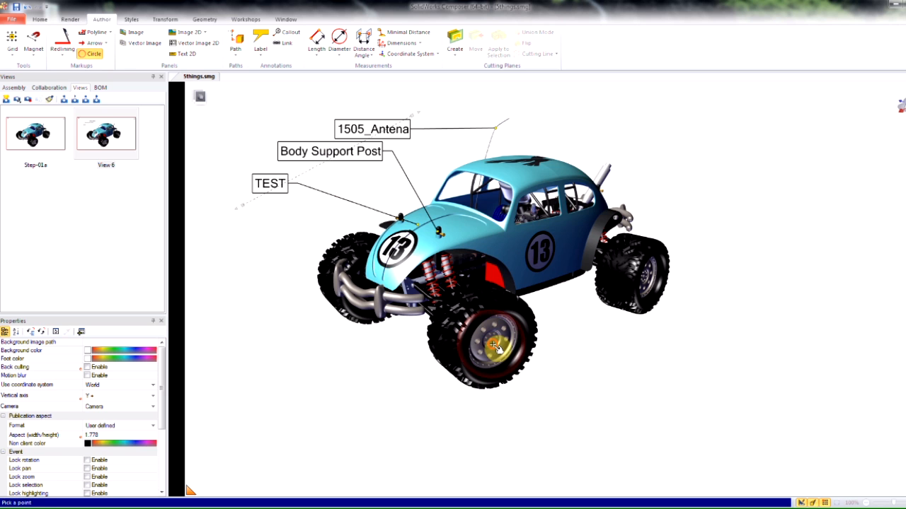
click(495, 346)
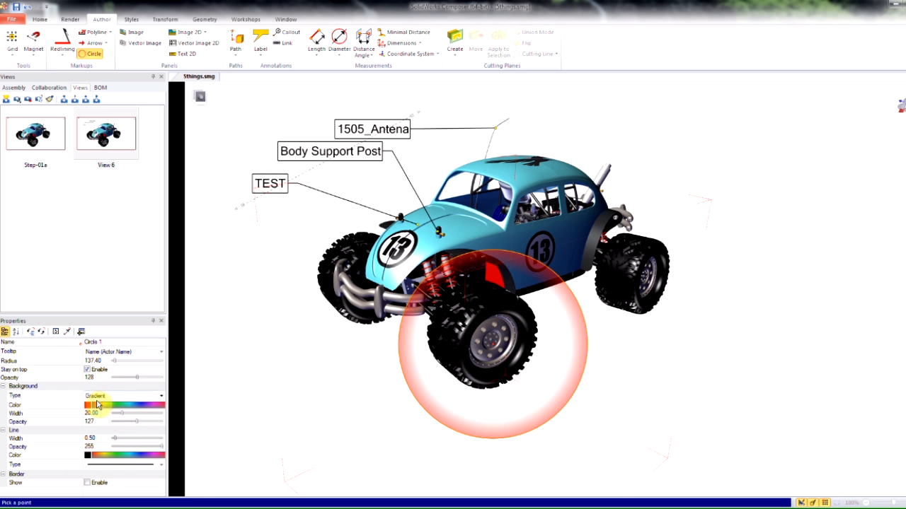
click(92, 404)
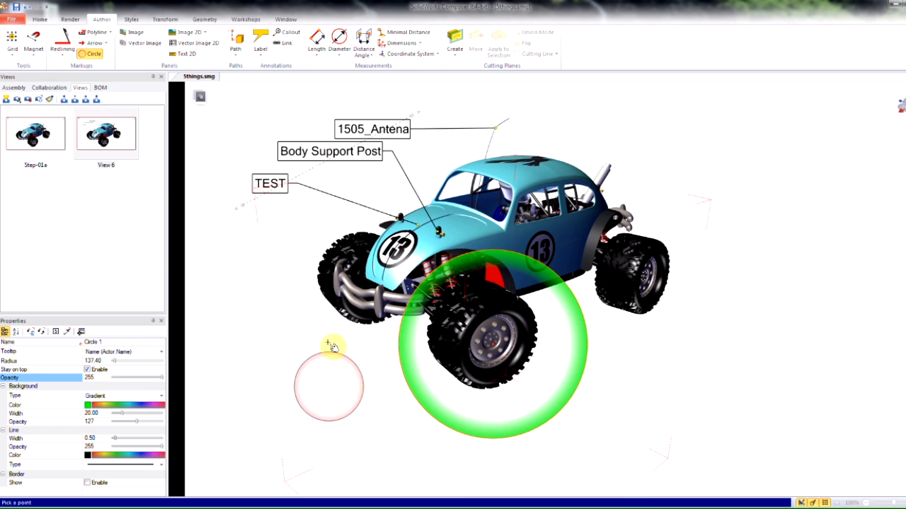
click(7, 99)
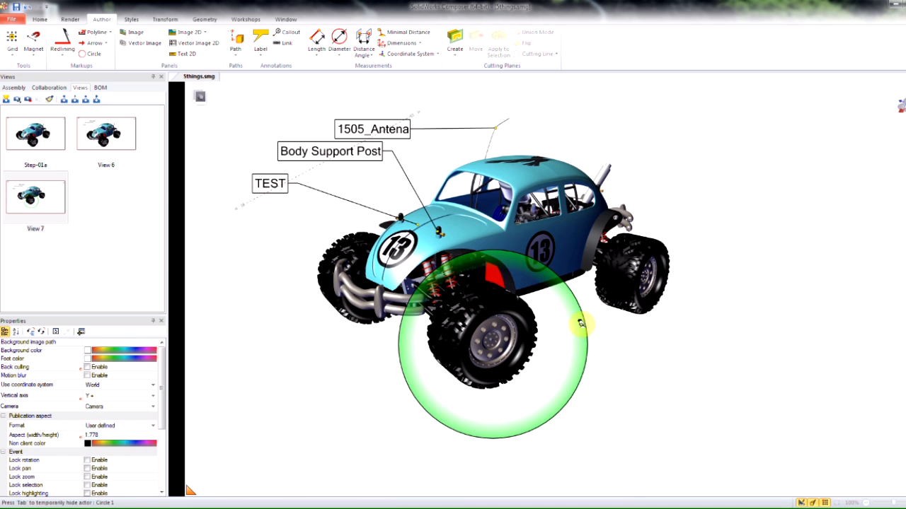
mouse_move(578, 326)
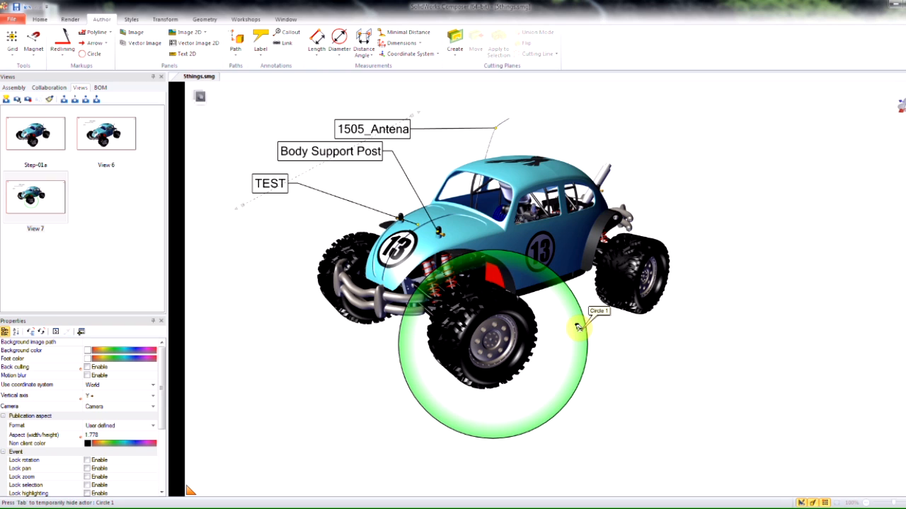
mouse_move(170, 19)
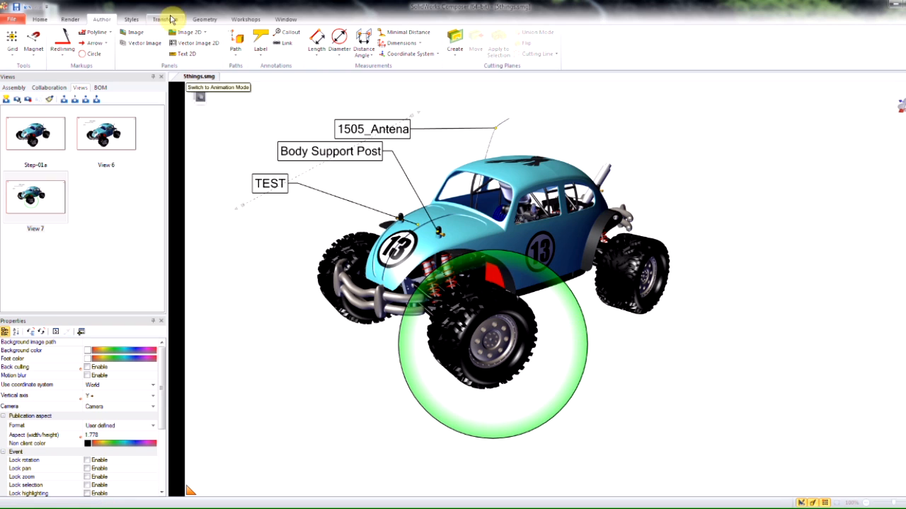
Step: Translate the front tire and rim away from the truck and save View 8
click(164, 19)
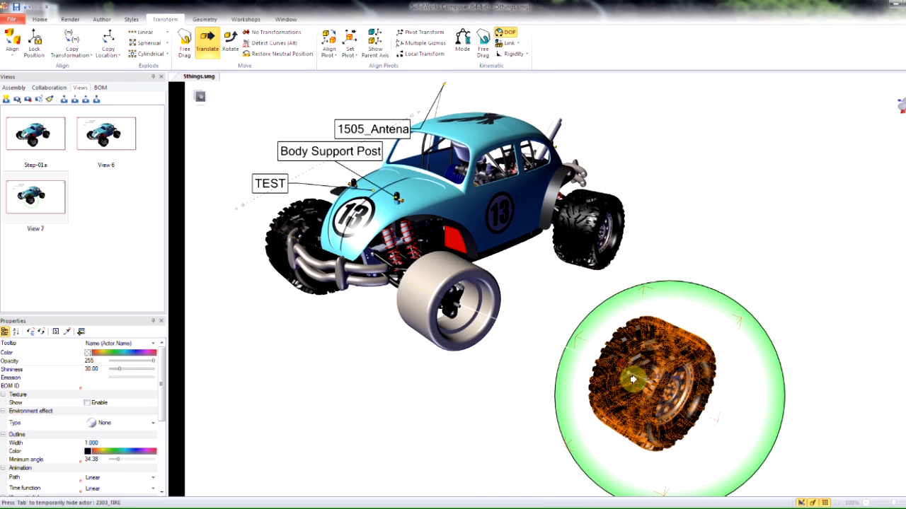
drag(633, 379, 733, 368)
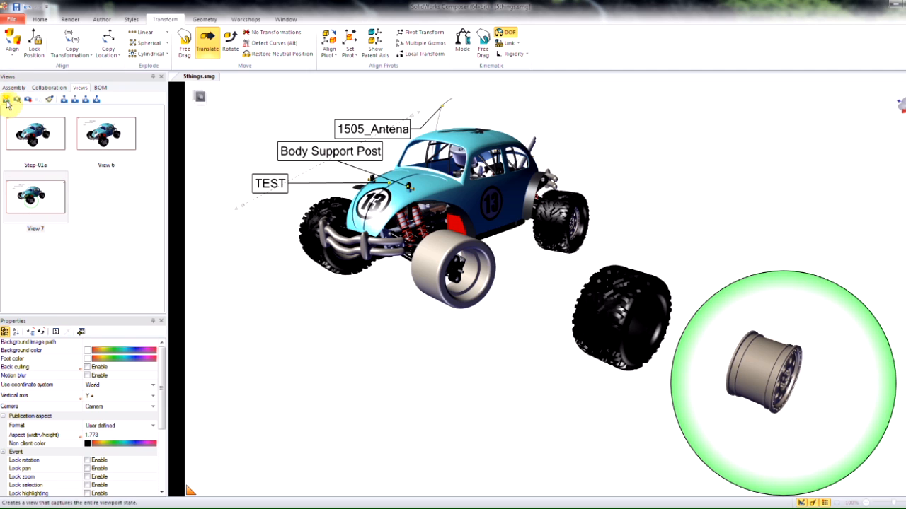
click(16, 99)
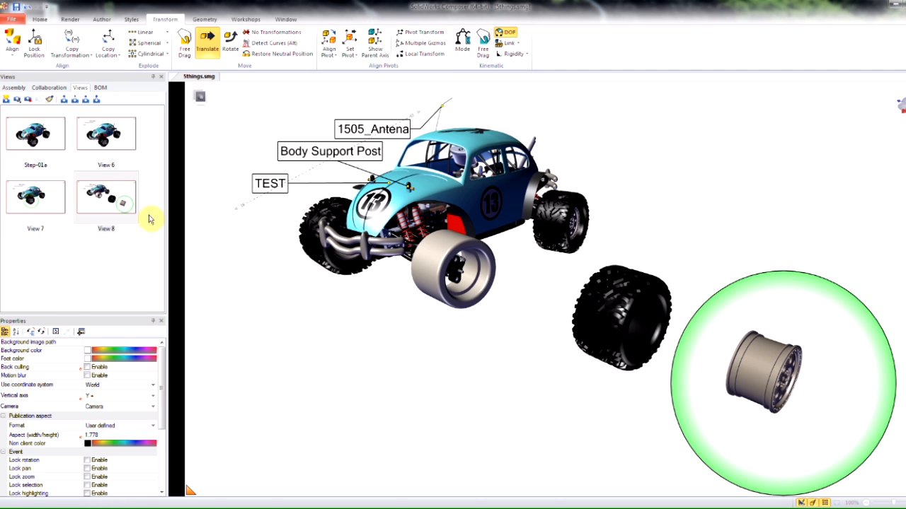
mouse_move(107, 43)
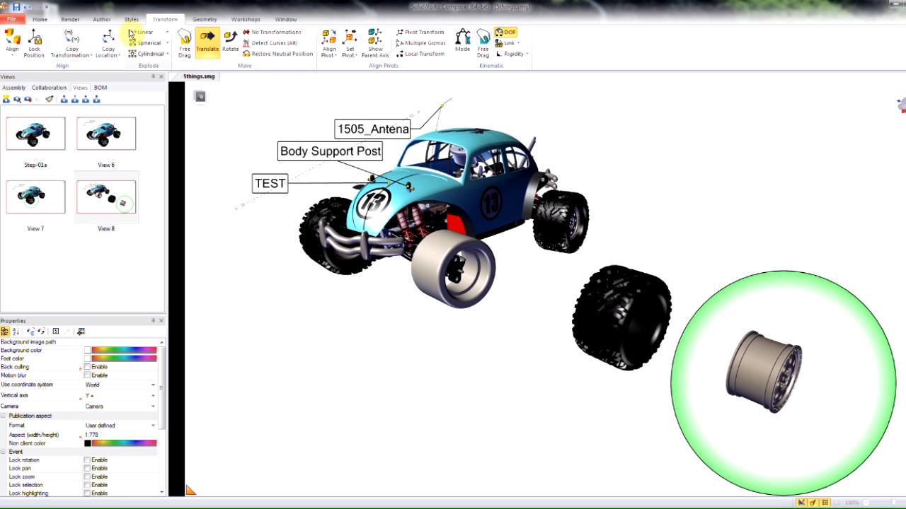
mouse_move(134, 55)
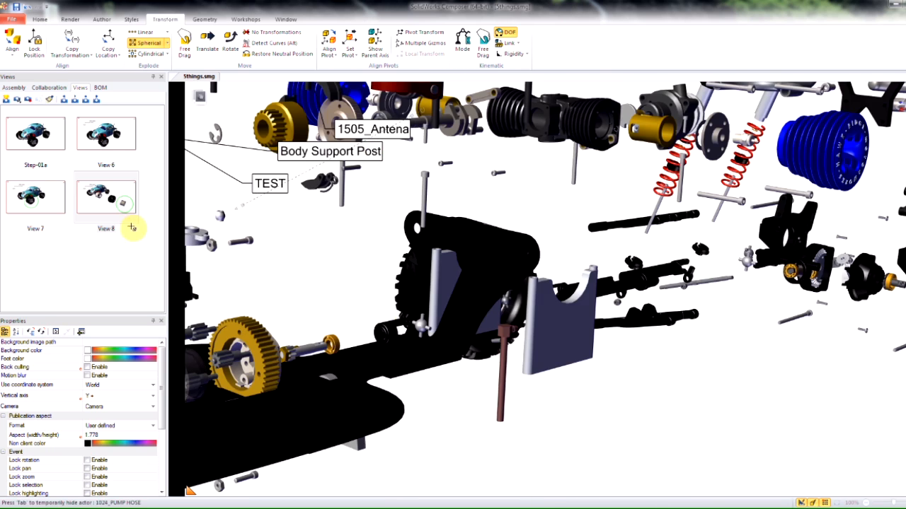
click(105, 197)
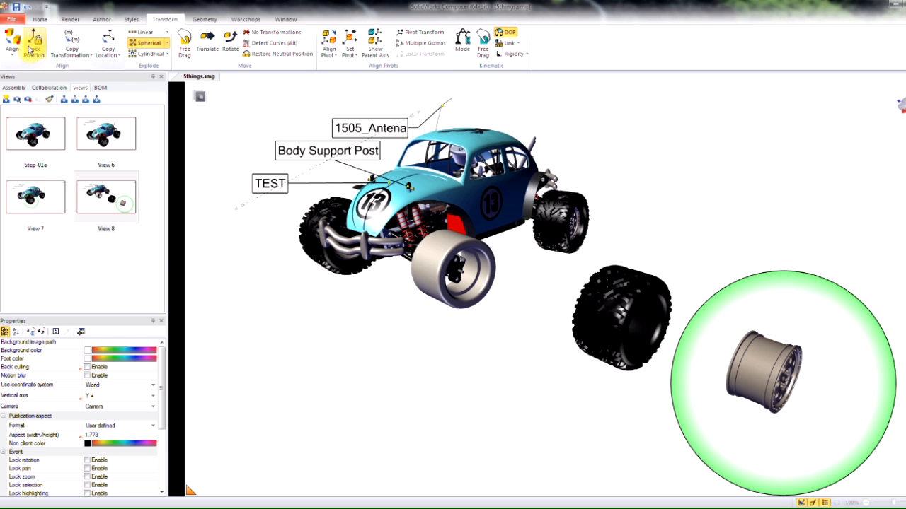
click(12, 42)
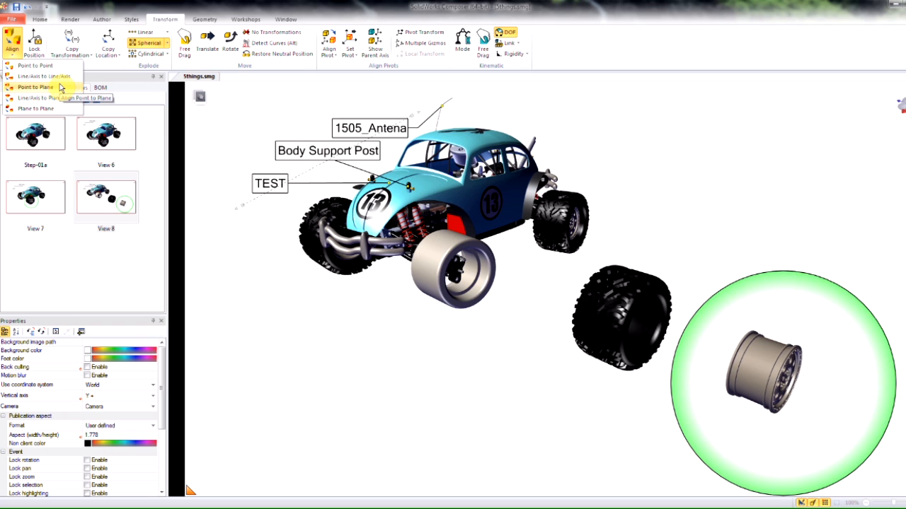
mouse_move(53, 90)
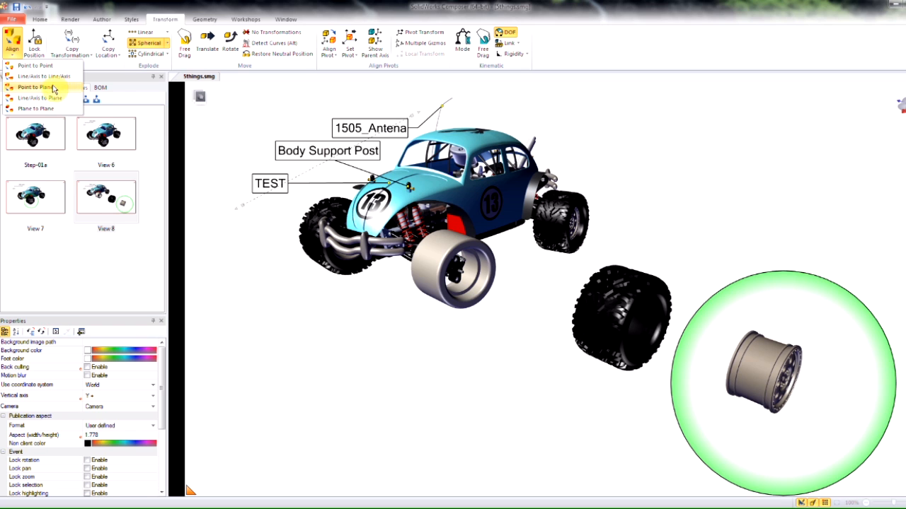
Step: Align the rim hub flush to the tire face with a point-to-plane alignment
click(35, 108)
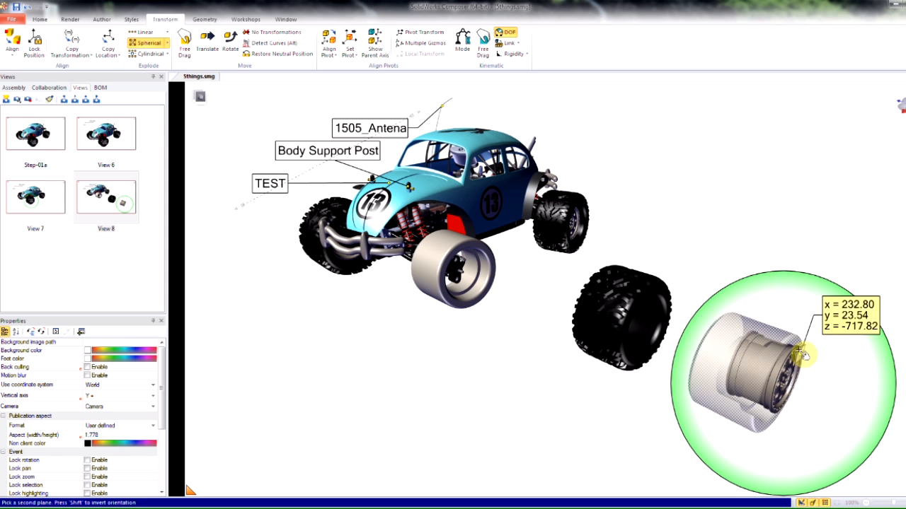
drag(798, 352, 671, 333)
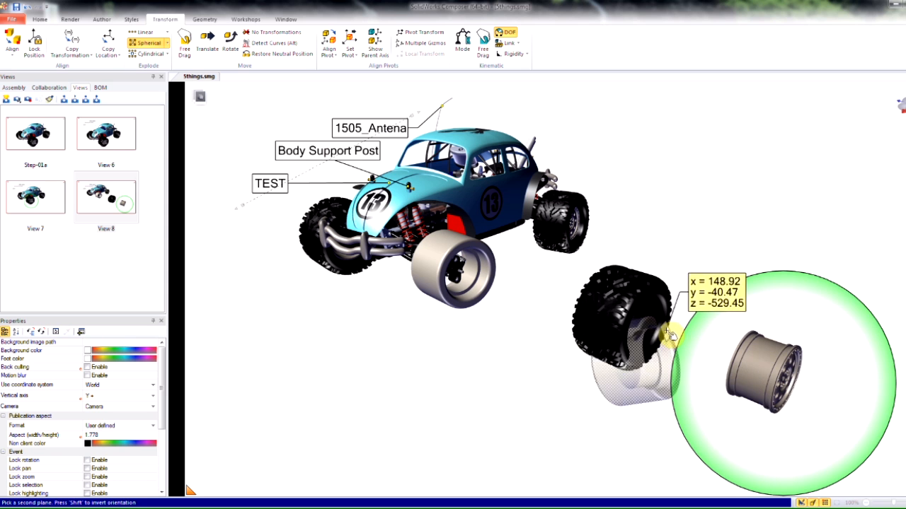
drag(668, 332, 559, 400)
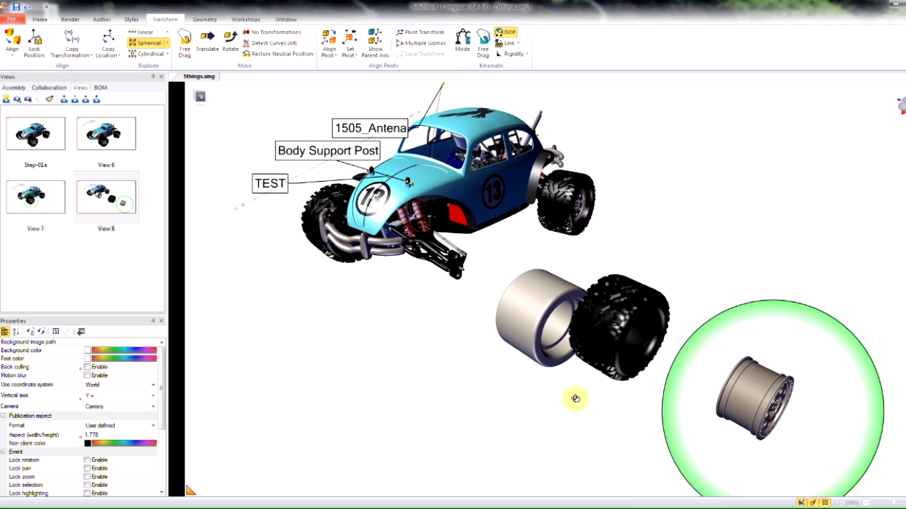
mouse_move(385, 362)
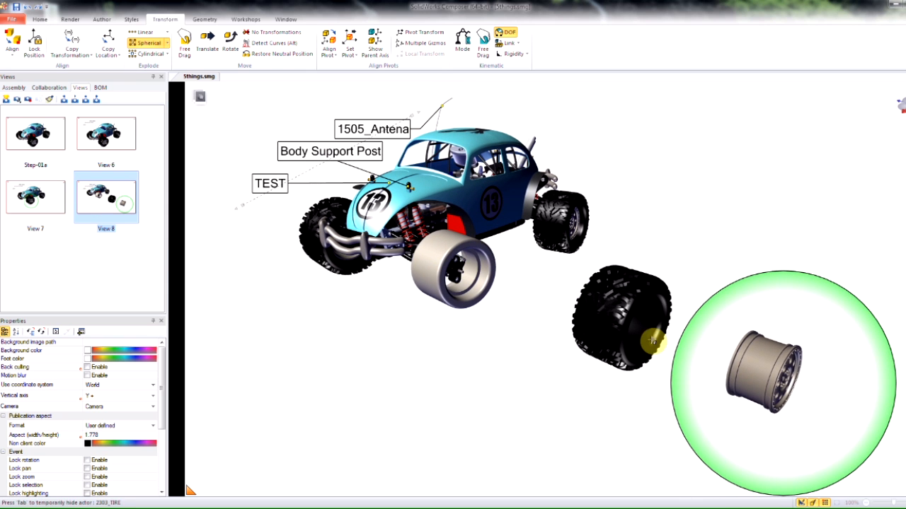
mouse_move(108, 45)
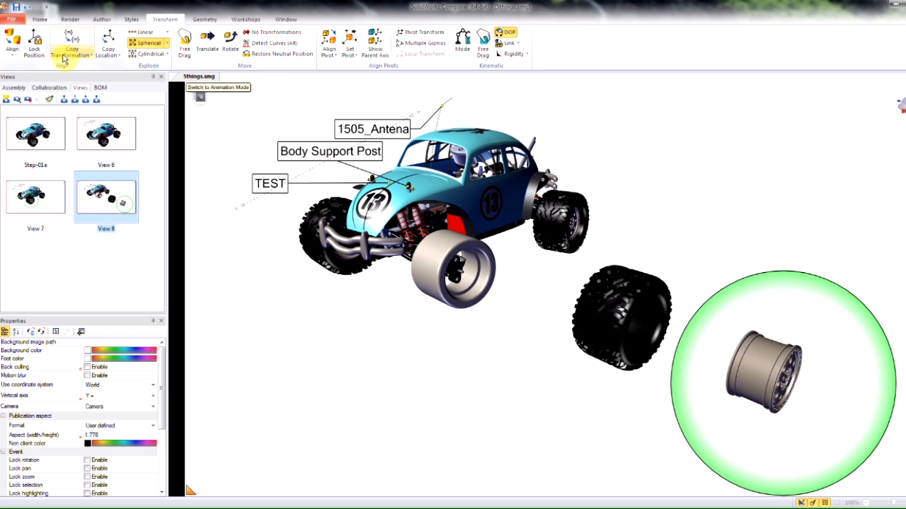
mouse_move(113, 68)
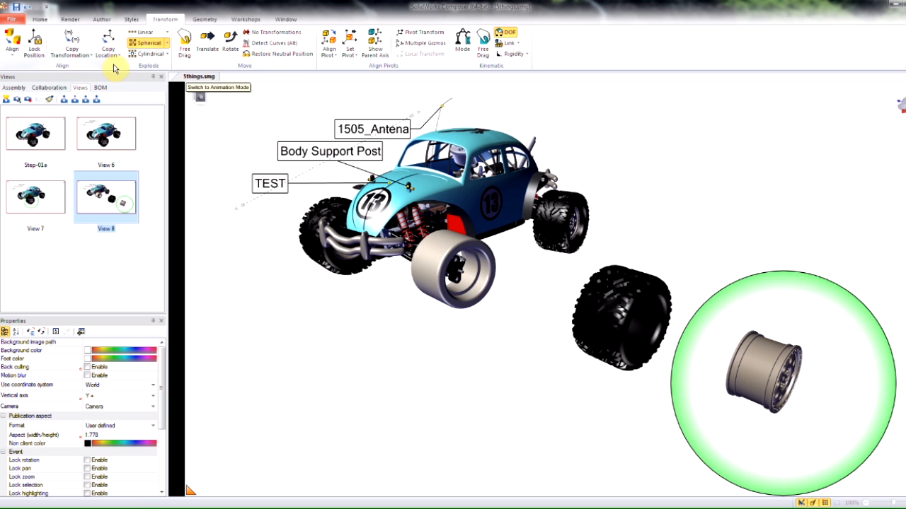
Step: Pick a wheel part in the scene to line up hub, tire and rim
click(438, 276)
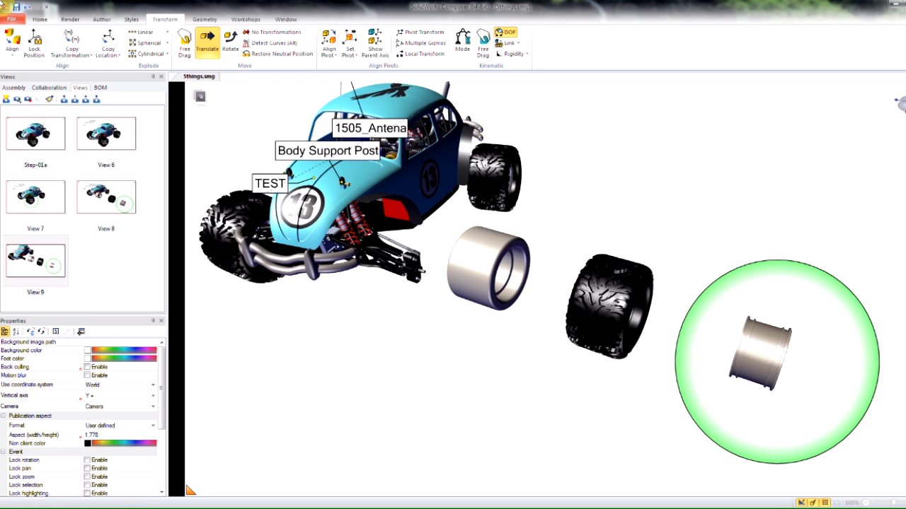
Step: Draw a green arrow from the truck through hub and tire to the rim
click(101, 19)
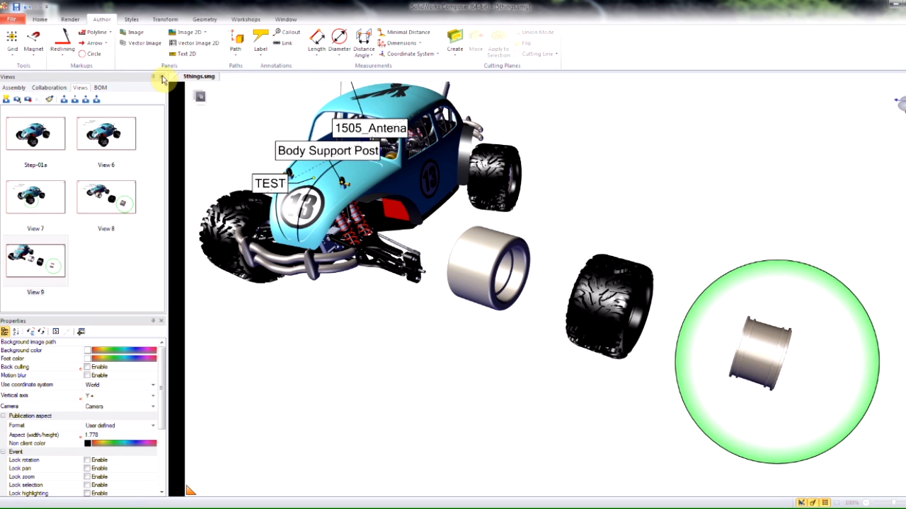
mouse_move(94, 42)
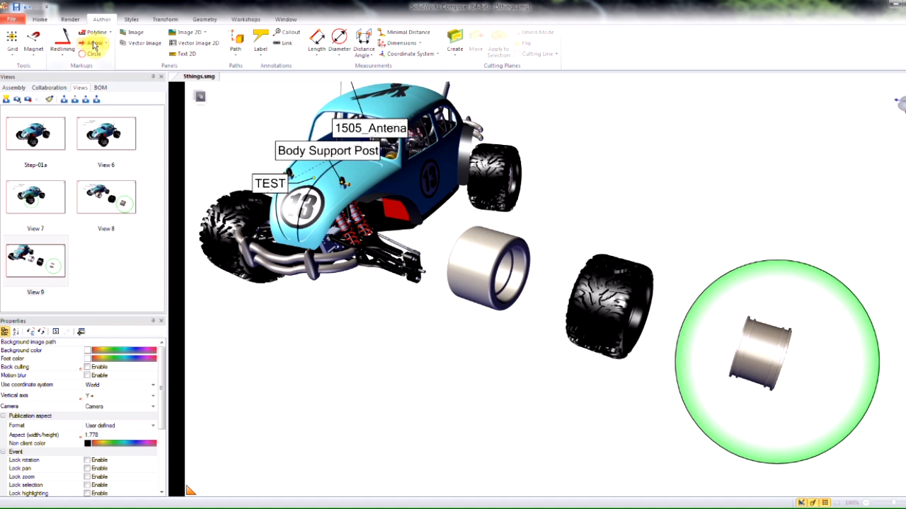
click(95, 43)
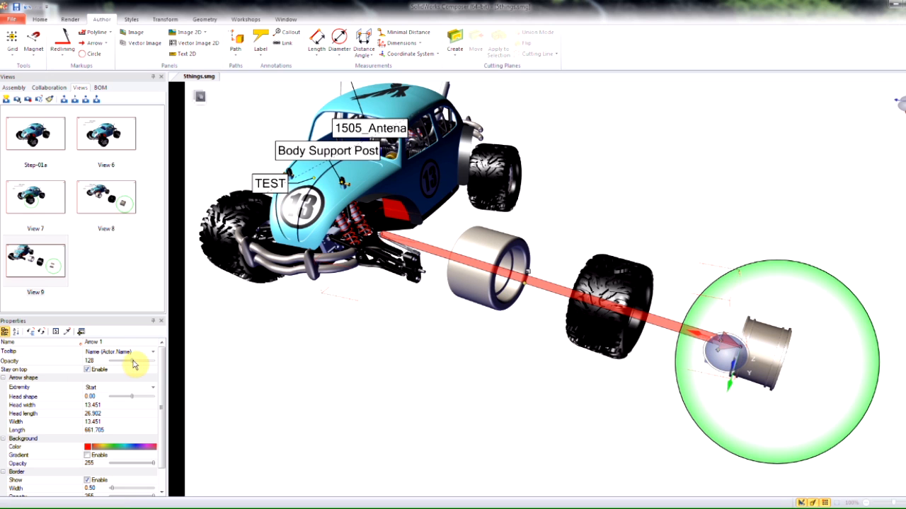
drag(133, 360, 153, 361)
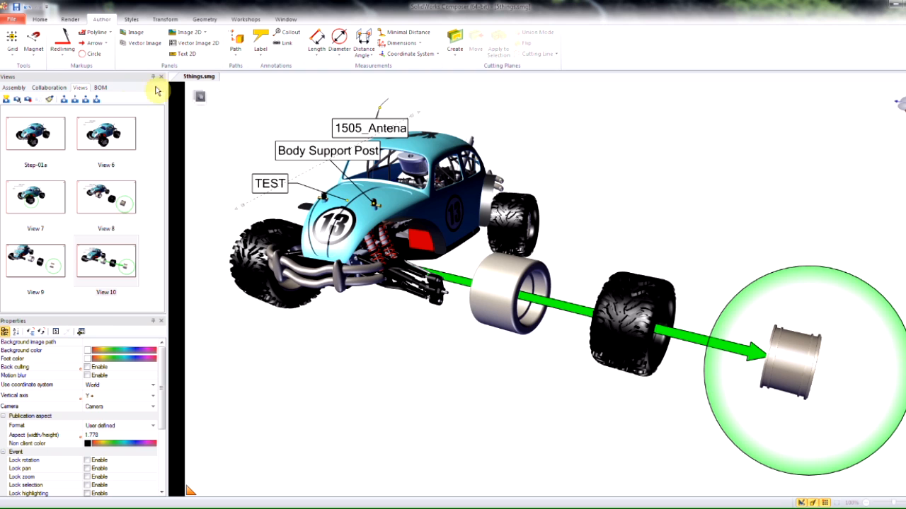
click(165, 19)
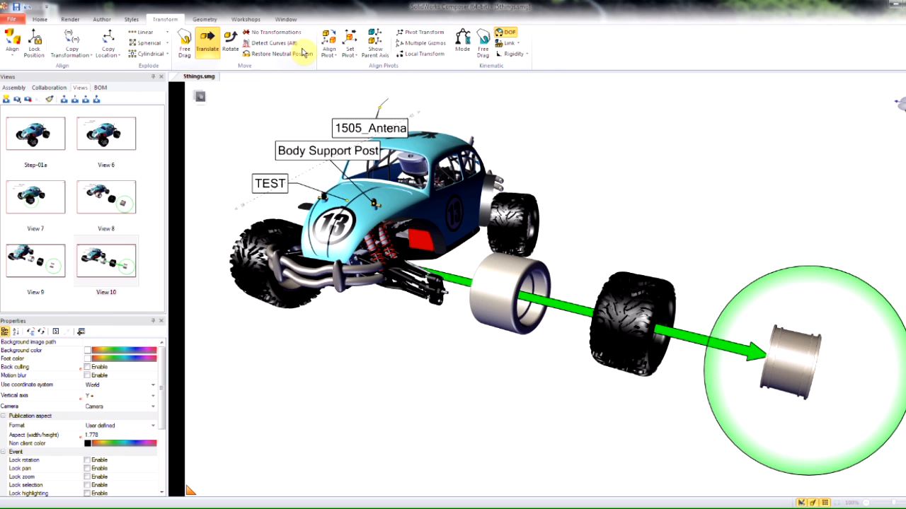
mouse_move(7, 100)
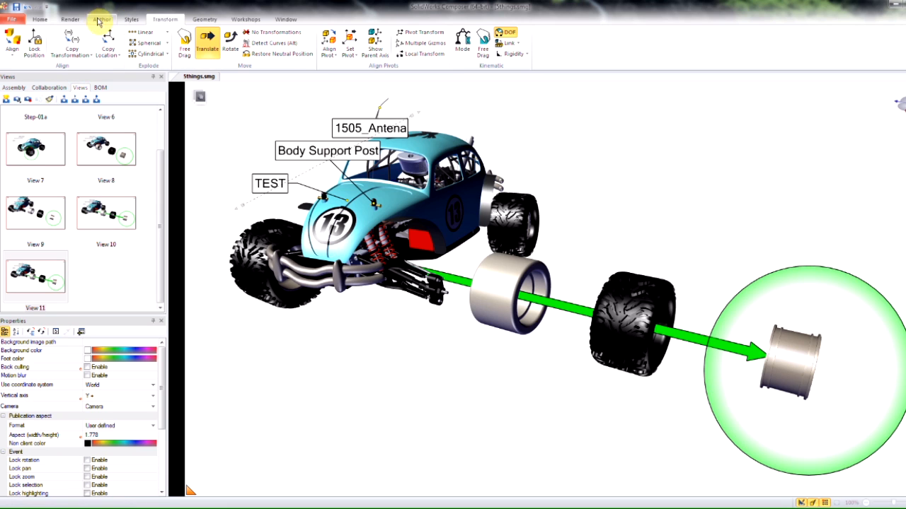
Step: Insert the screwdriver picture from the desktop as a 2D image panel
click(101, 19)
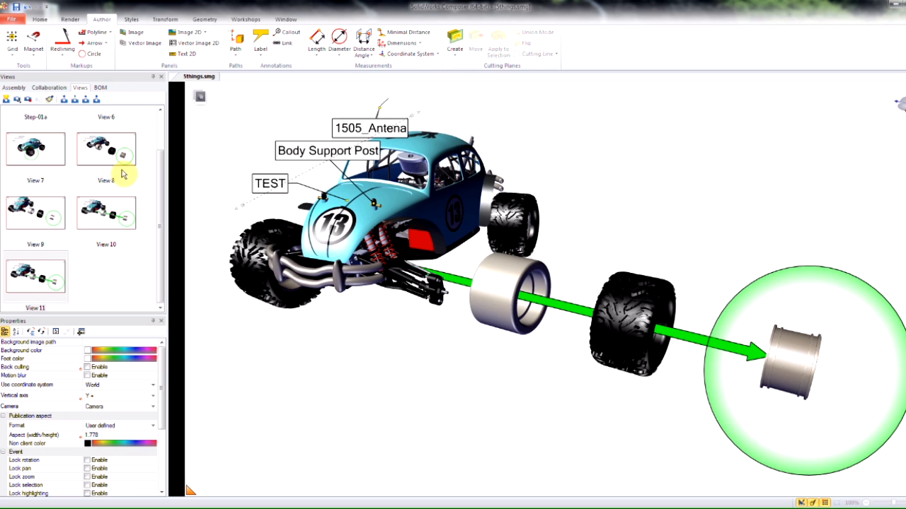
mouse_move(226, 167)
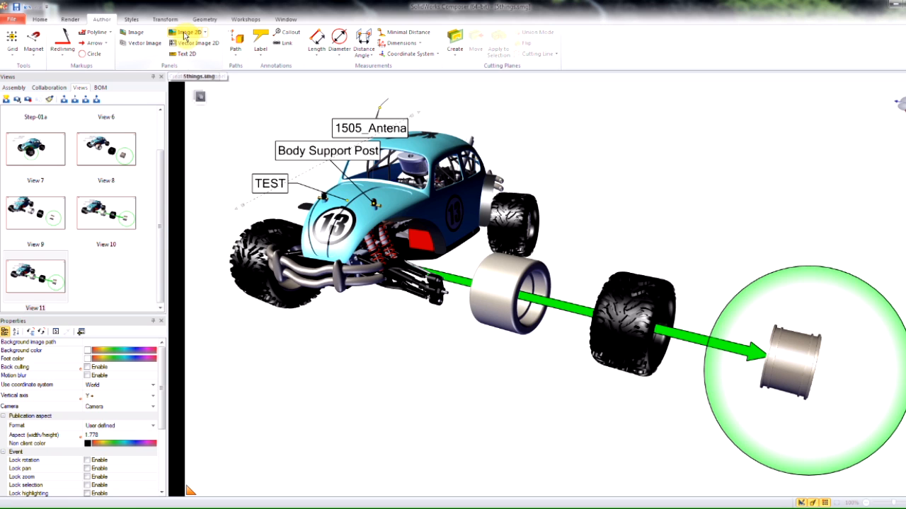
click(186, 32)
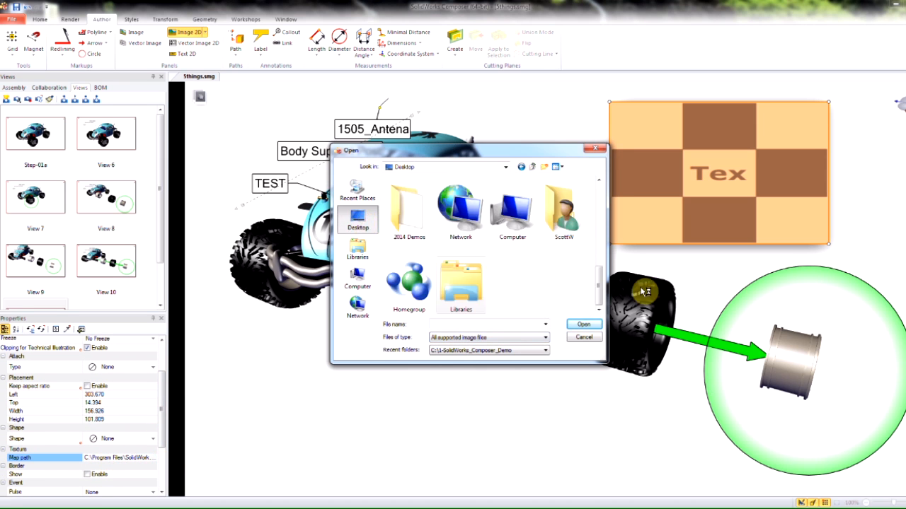
scroll(down, 3)
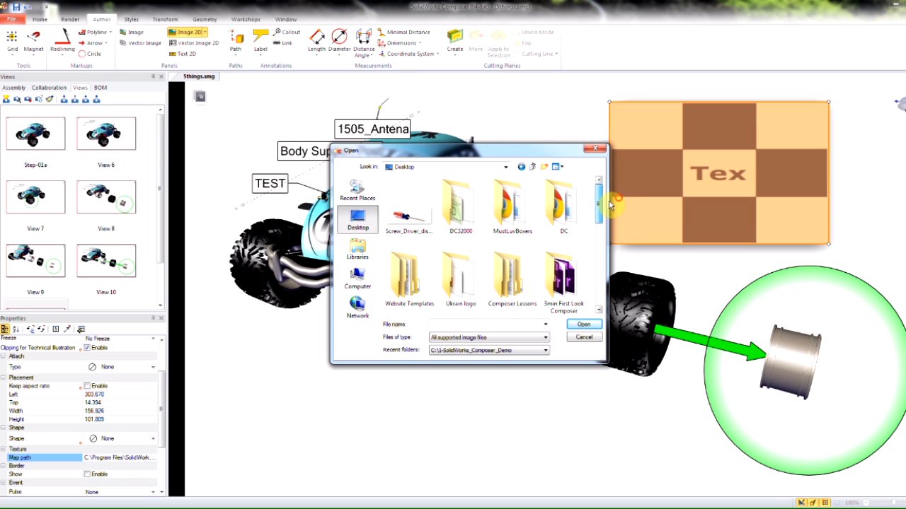
click(582, 324)
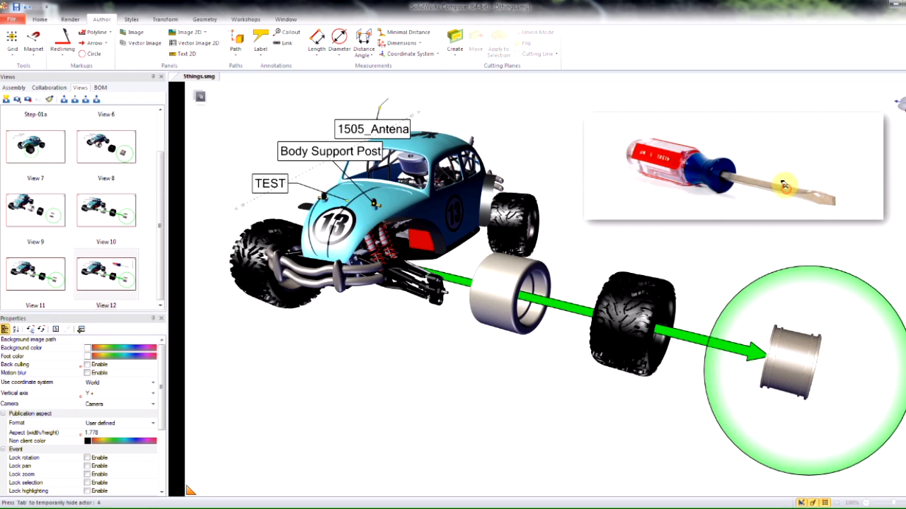
Step: Add the red arrow from the screwdriver image to the axle and save View 13
click(732, 166)
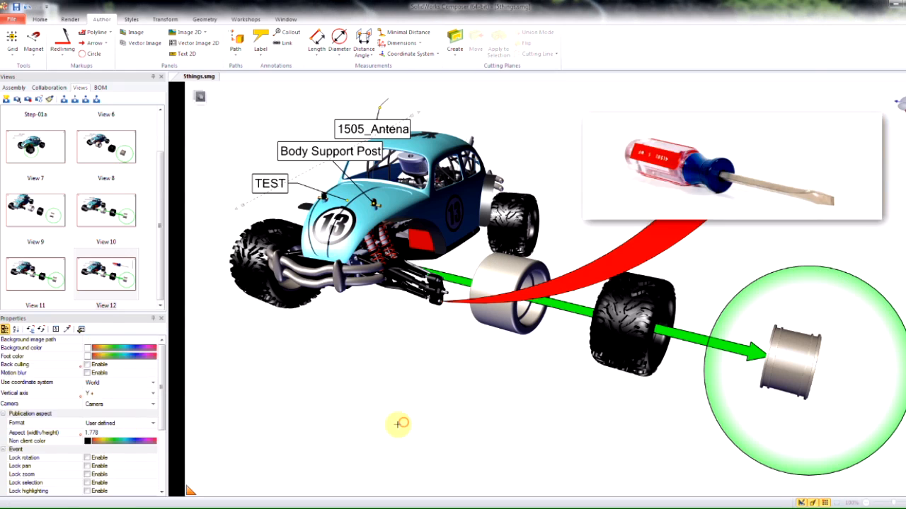
mouse_move(639, 262)
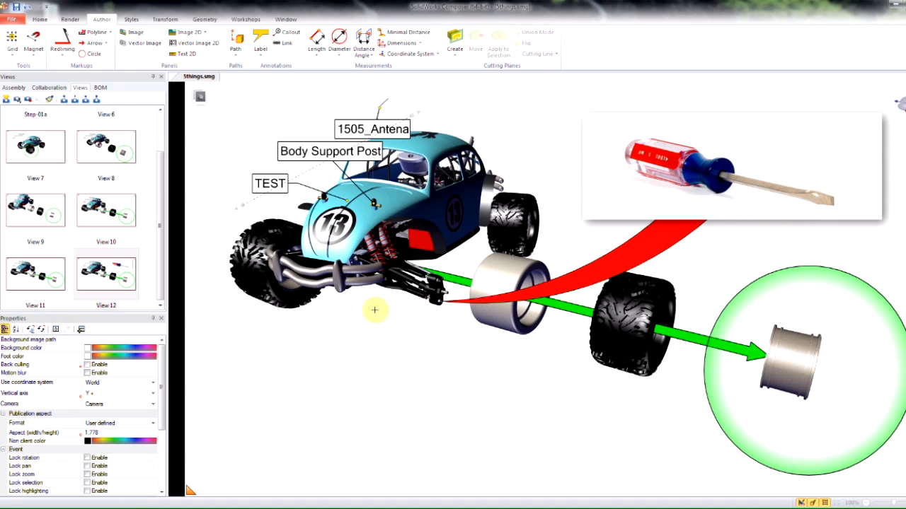
mouse_move(378, 309)
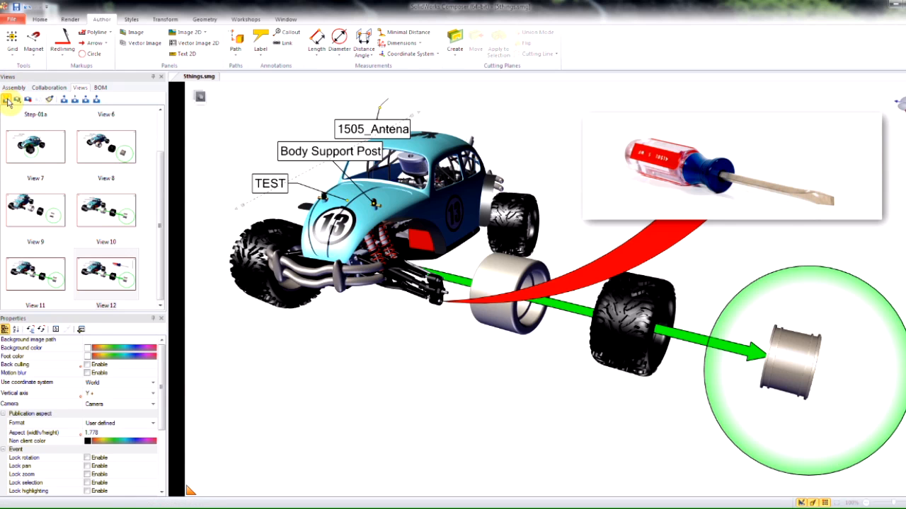
click(165, 19)
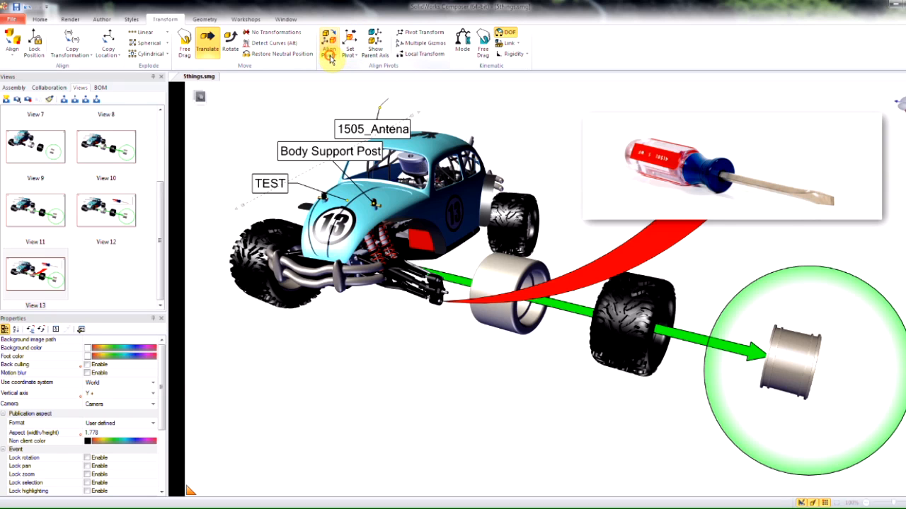
Step: Align the pivot of the loose wheel rim inside the green circle, centring its axis triad
click(328, 42)
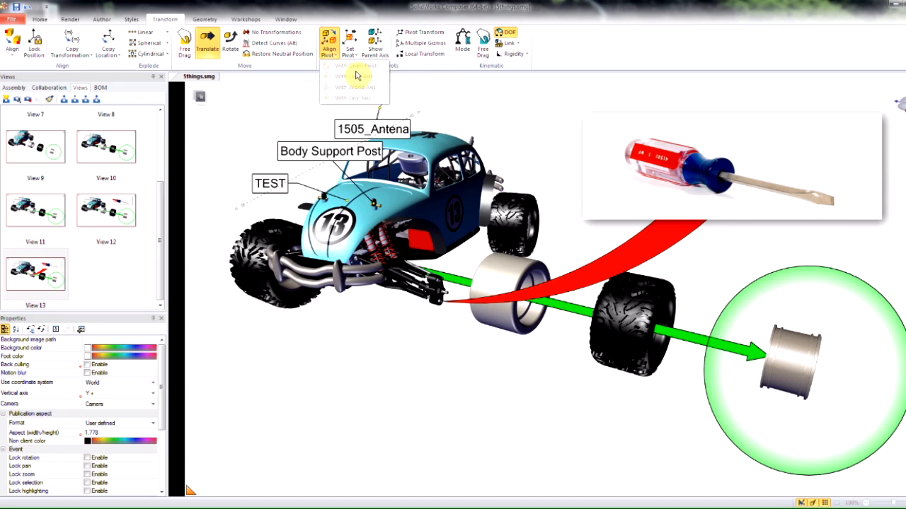
mouse_move(378, 92)
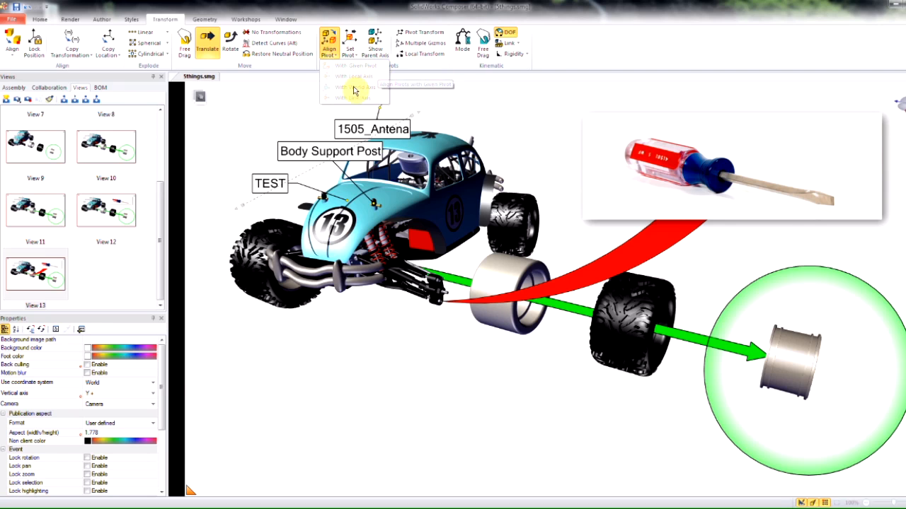
mouse_move(367, 81)
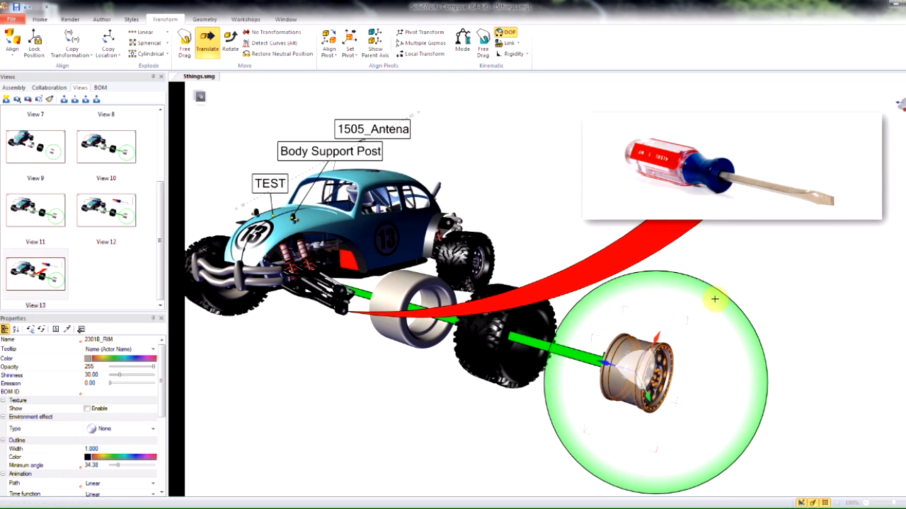
click(329, 44)
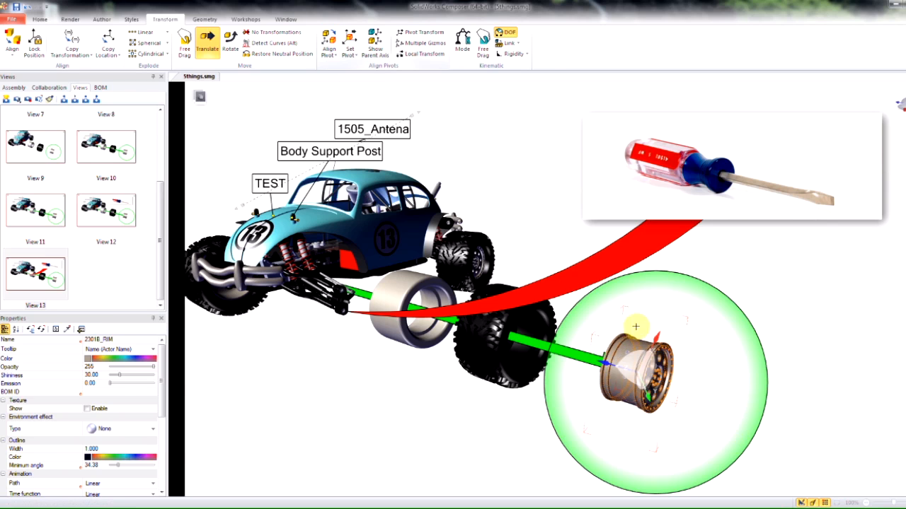
mouse_move(353, 17)
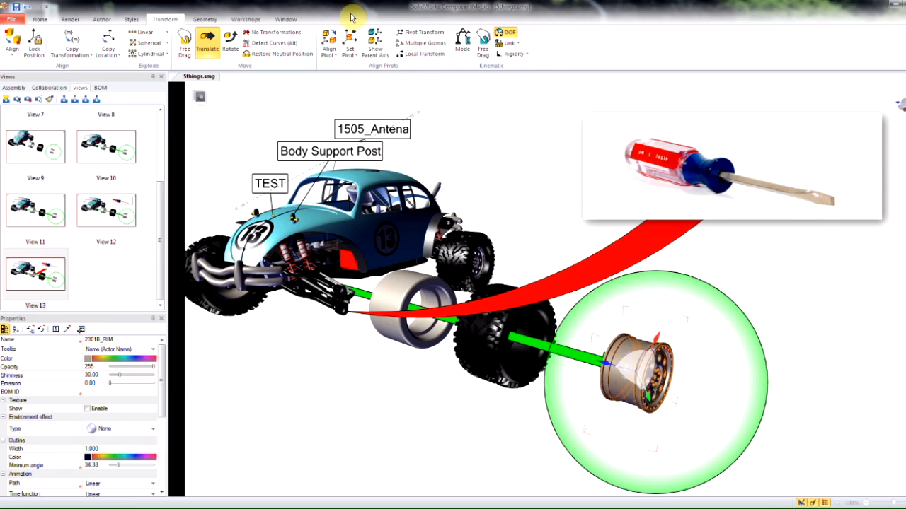
click(329, 41)
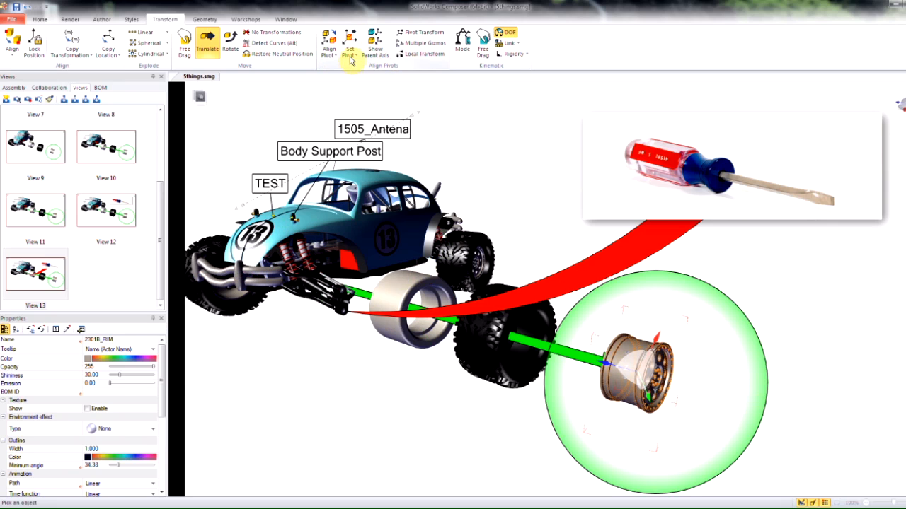
Step: Activate Rotate for the rim and set its pivot On Point, picking a point on the truck
click(350, 42)
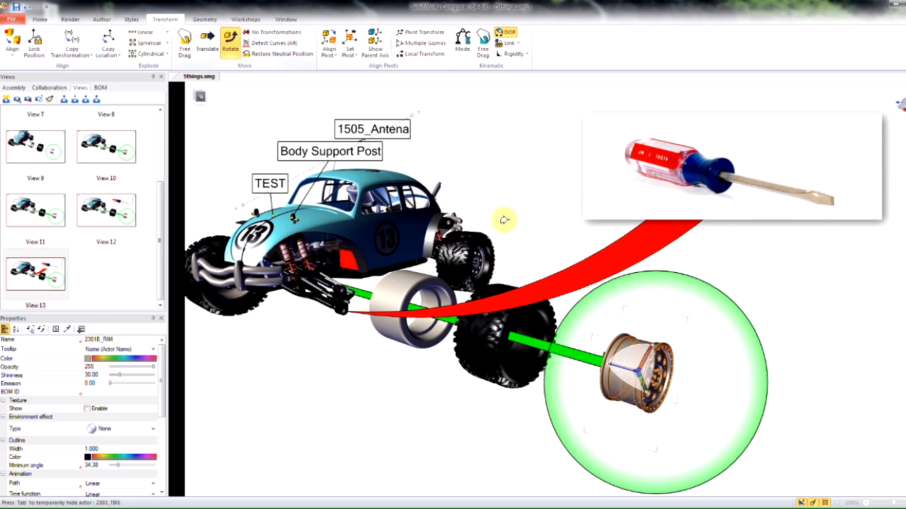
click(350, 41)
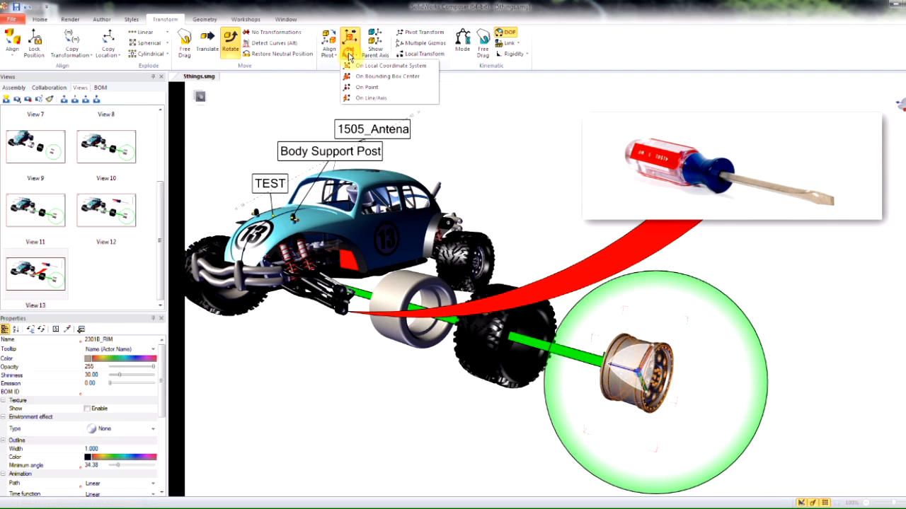
click(394, 65)
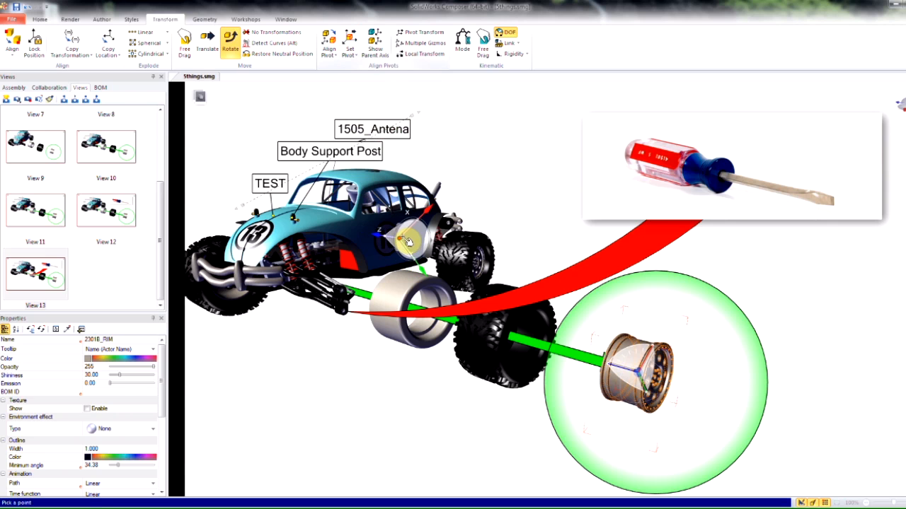